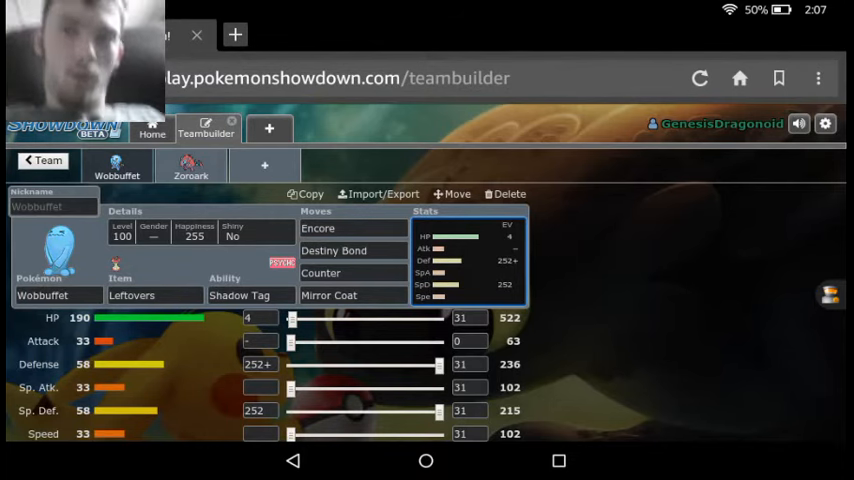
{"action": "left_click", "coordinate": [190, 164]}
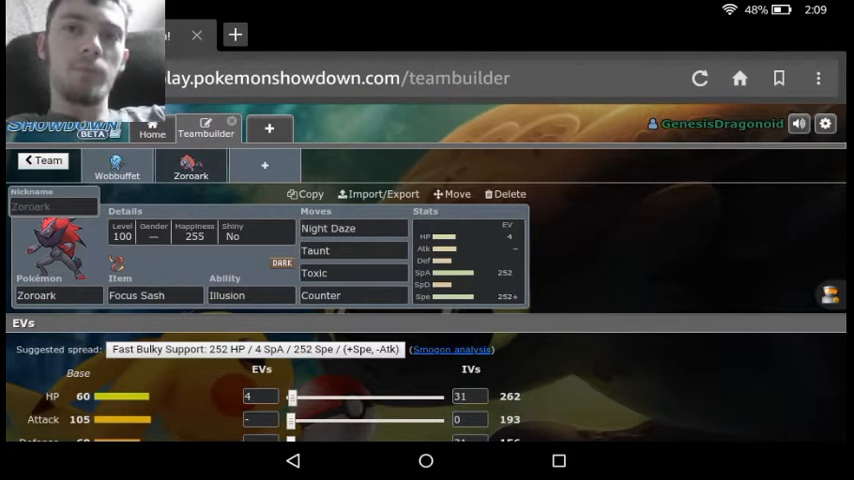
{"action": "left_click", "coordinate": [116, 164]}
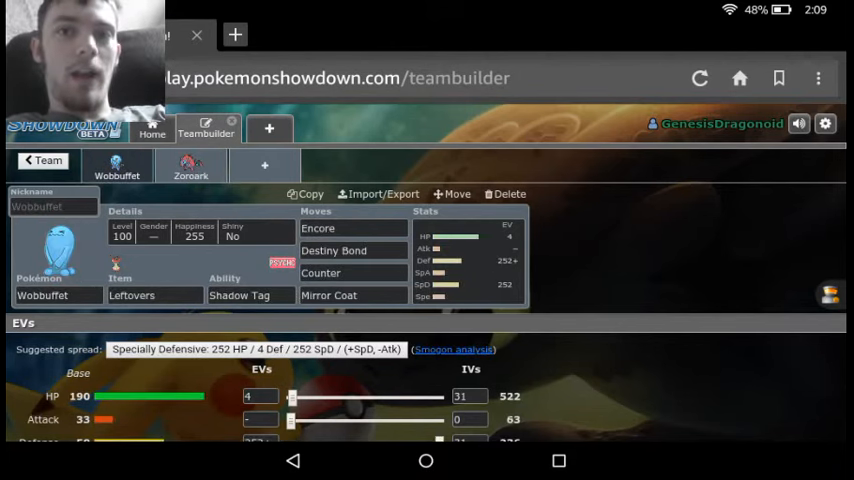